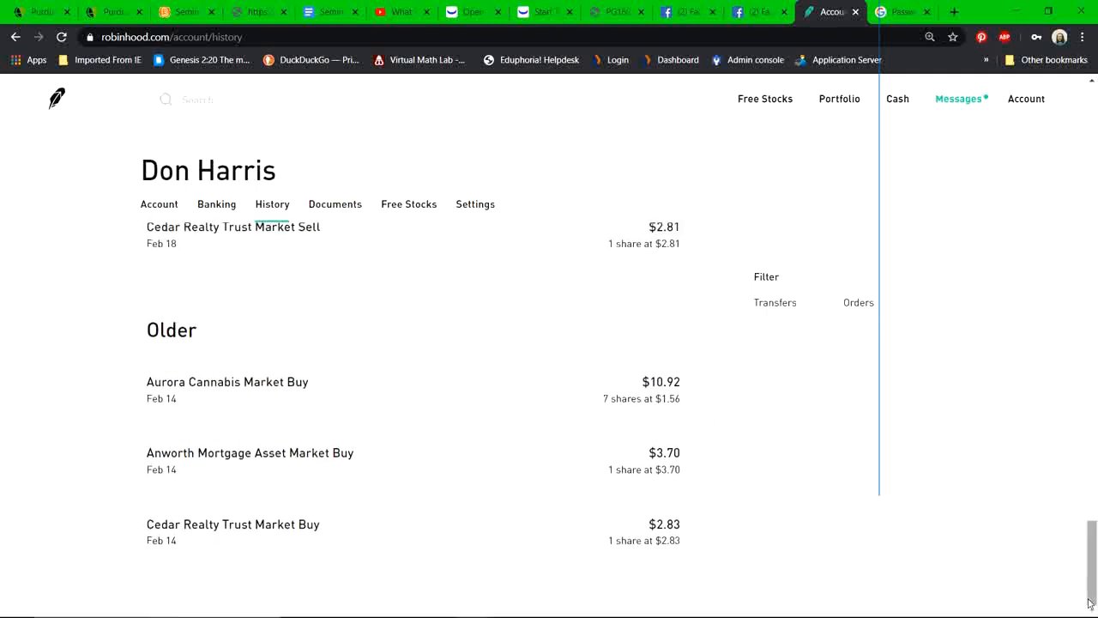
pyautogui.moveTo(485, 498)
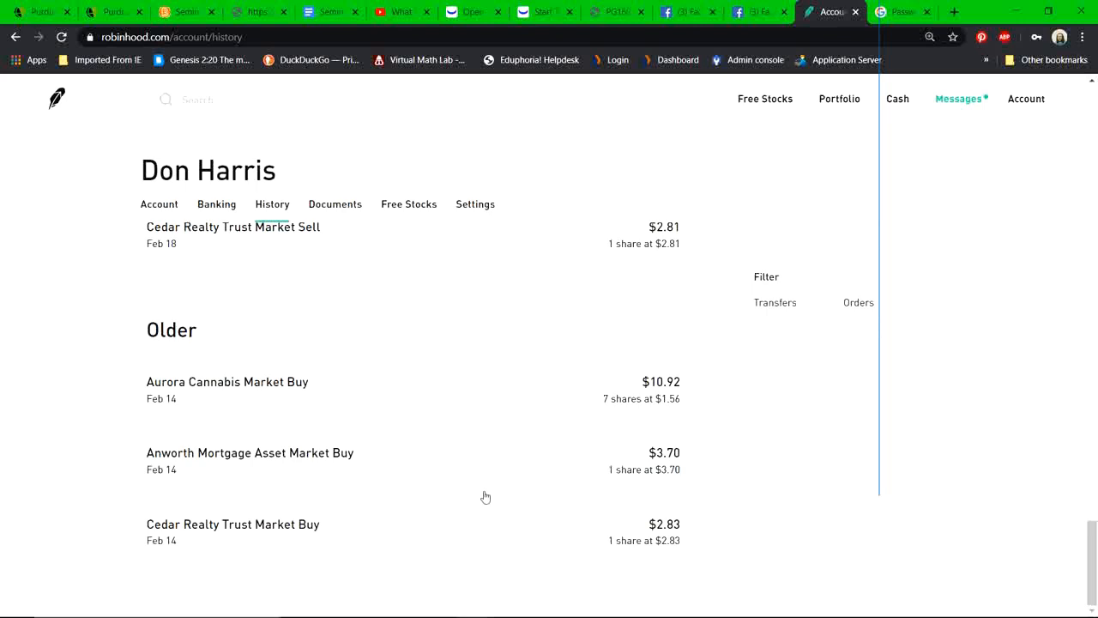
pyautogui.moveTo(486, 497)
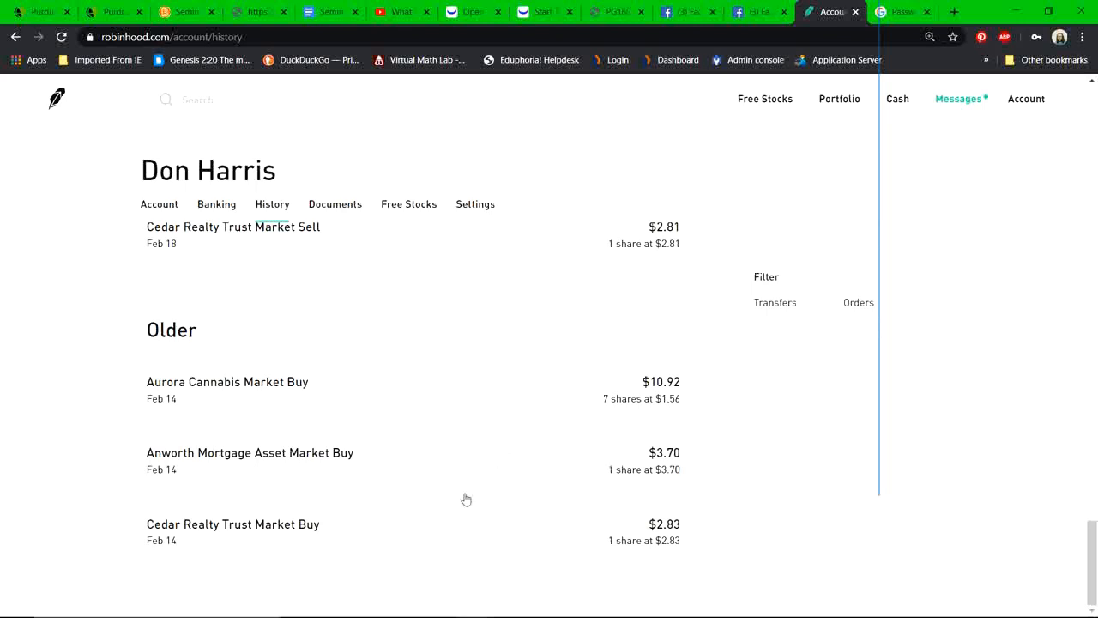
pyautogui.moveTo(476, 485)
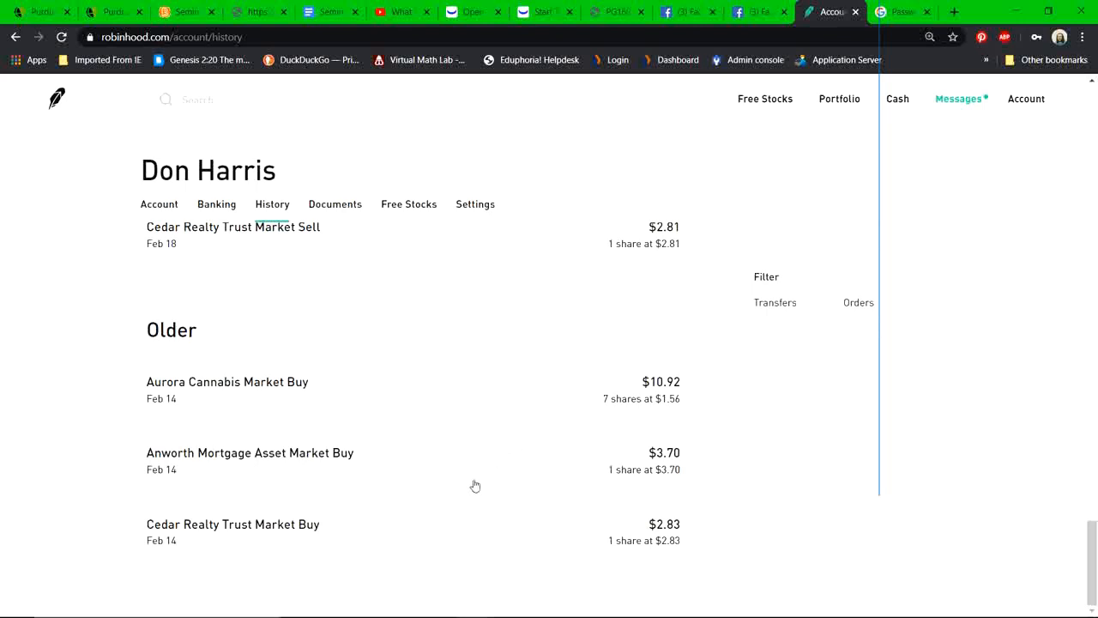
pyautogui.moveTo(478, 470)
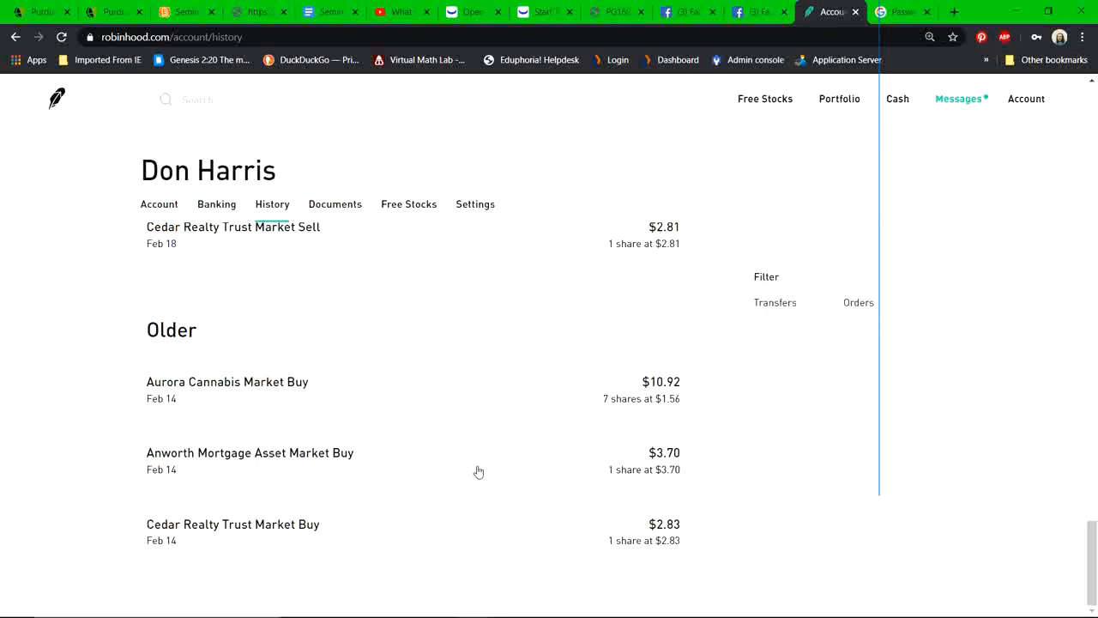
pyautogui.moveTo(221, 350)
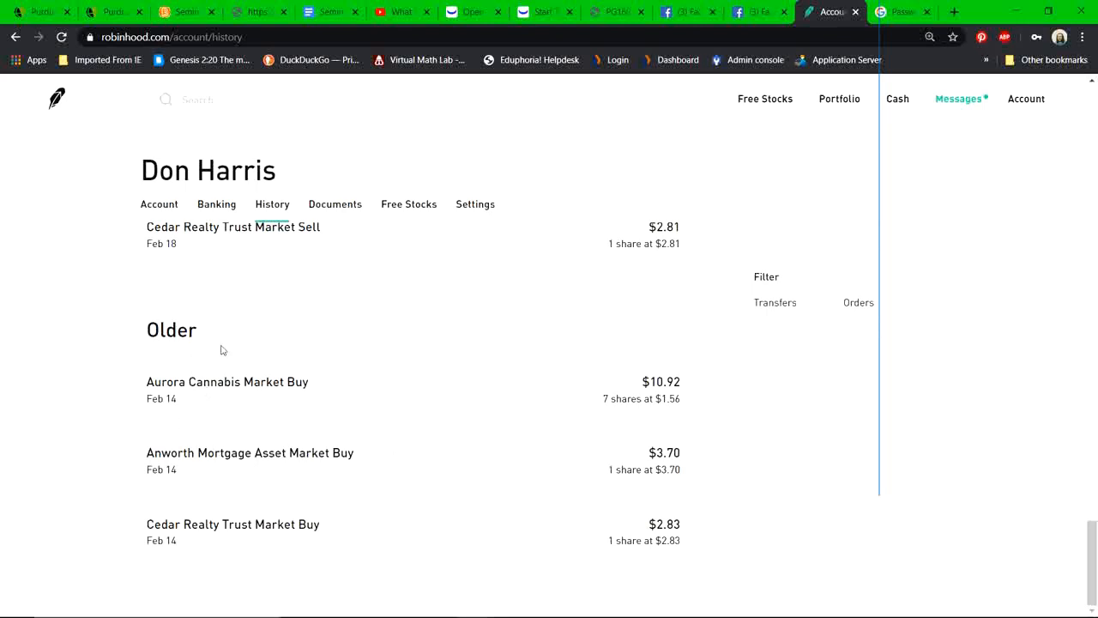
pyautogui.moveTo(245, 535)
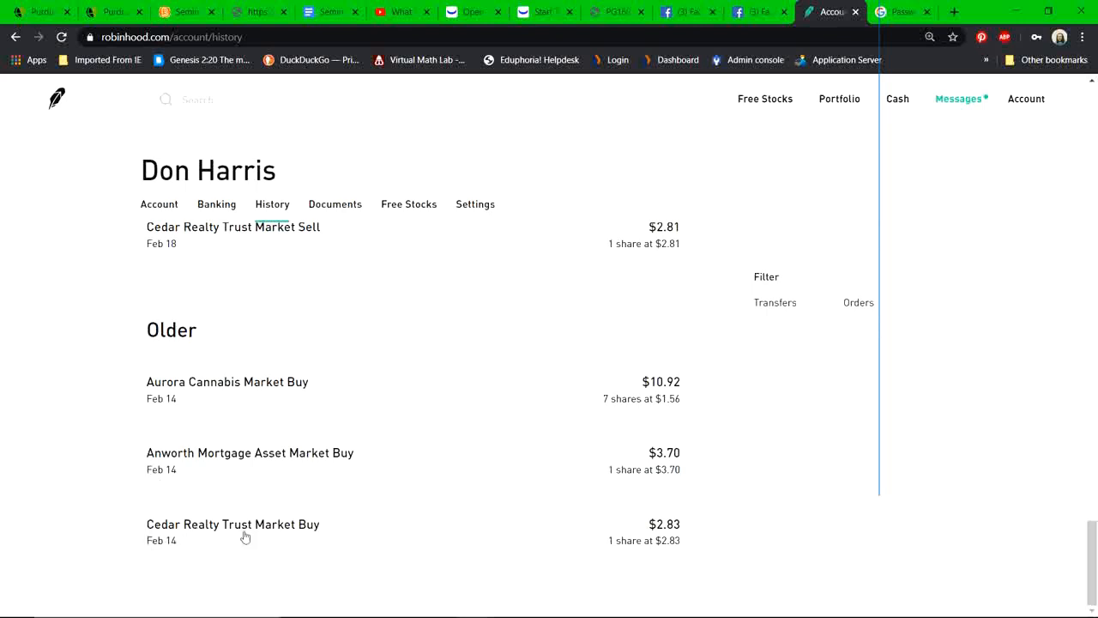
pyautogui.moveTo(597, 427)
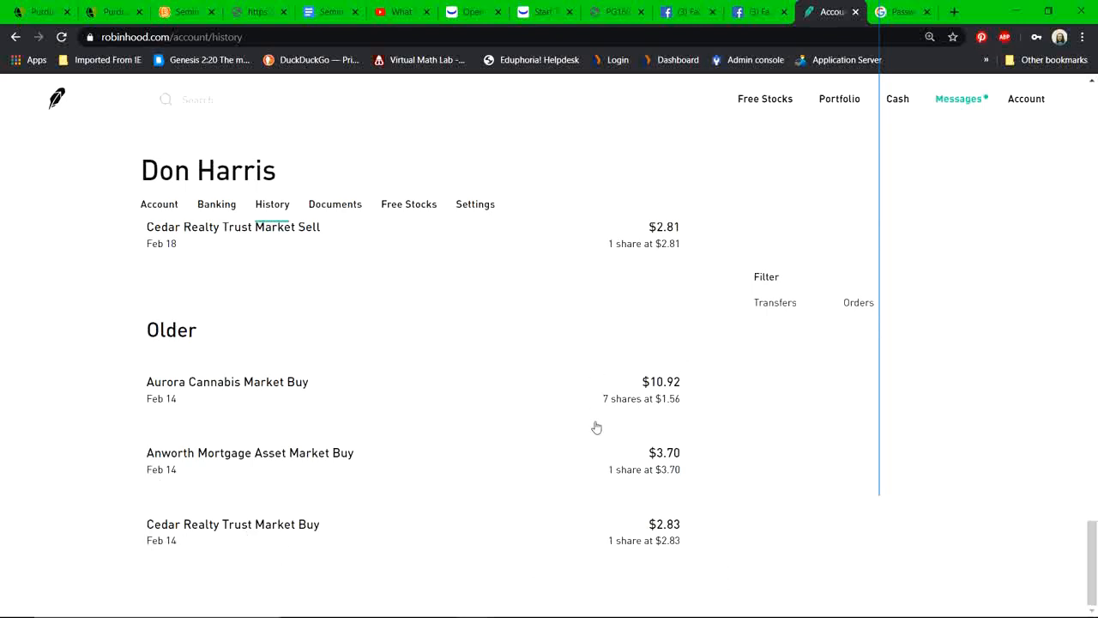
pyautogui.moveTo(657, 419)
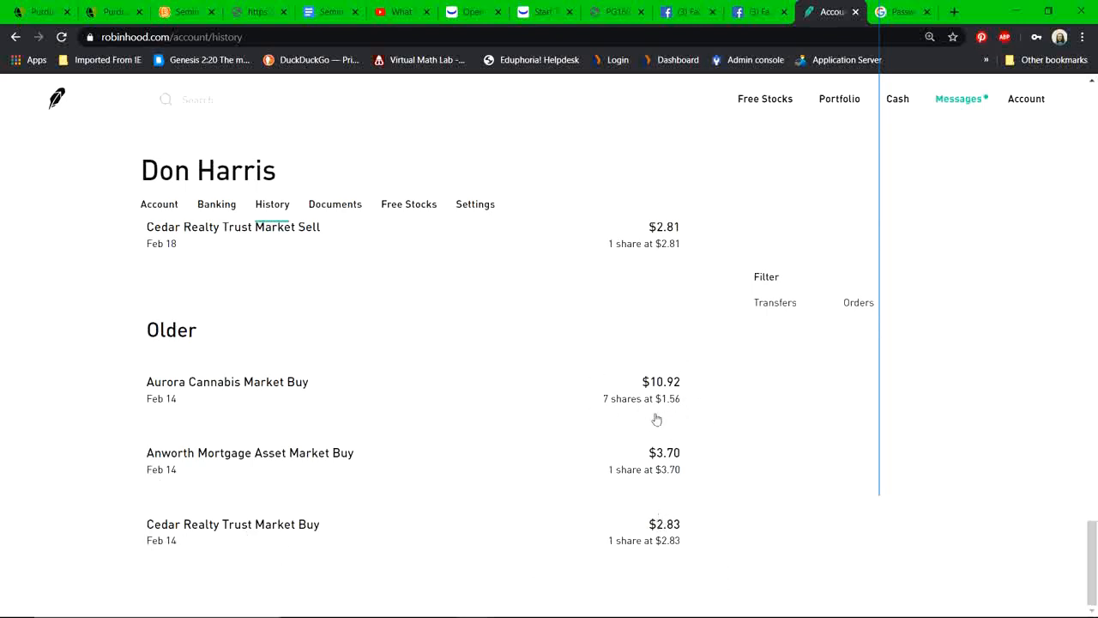
pyautogui.moveTo(617, 438)
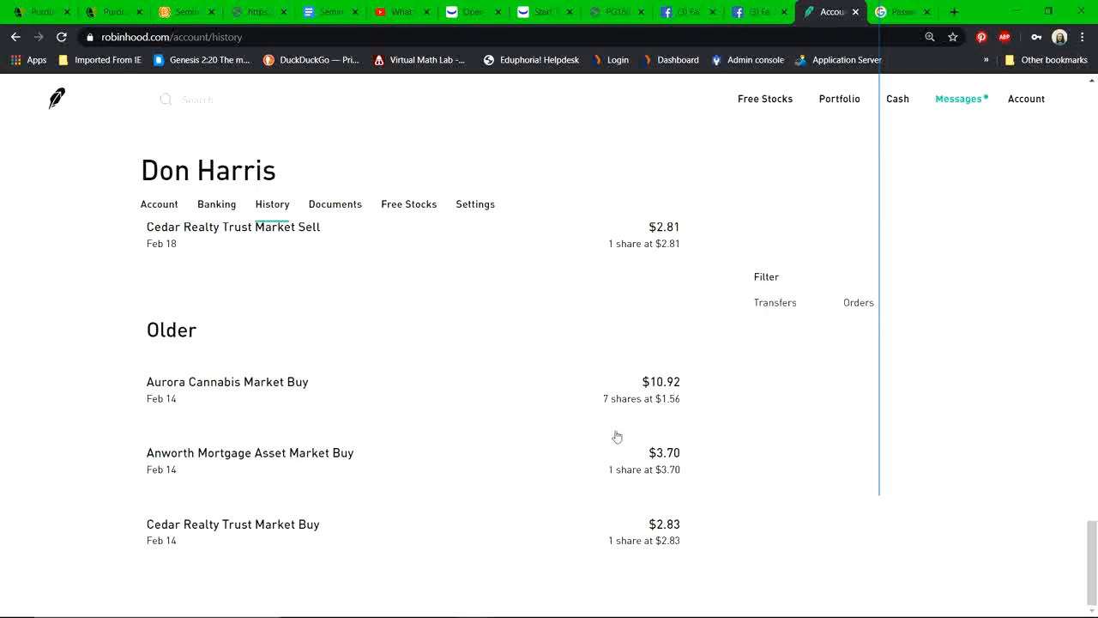
pyautogui.moveTo(707, 425)
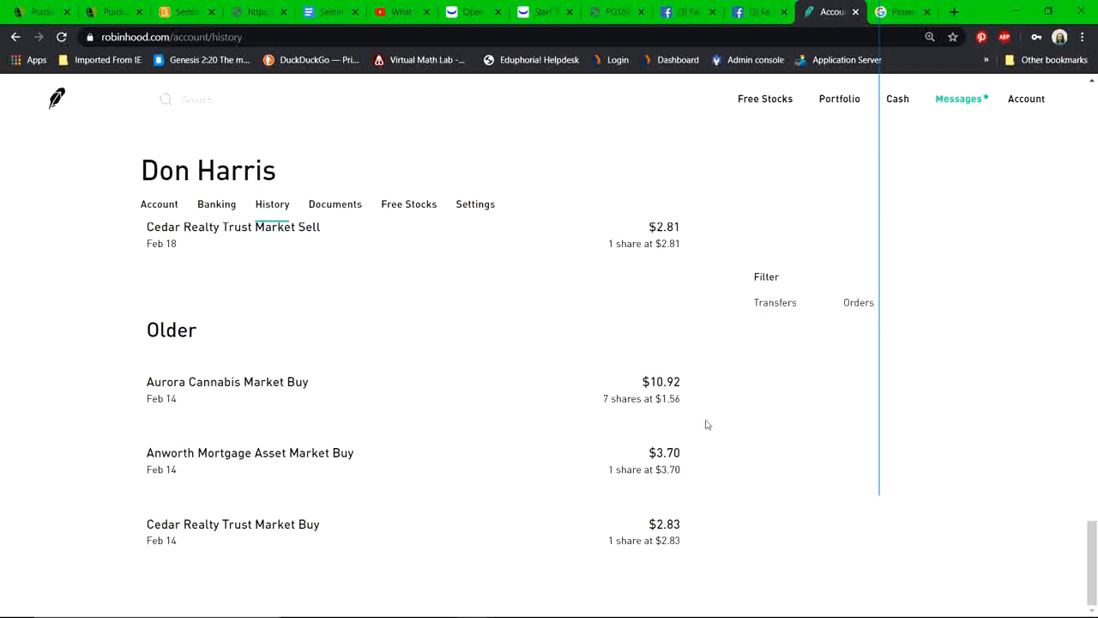
pyautogui.moveTo(196, 465)
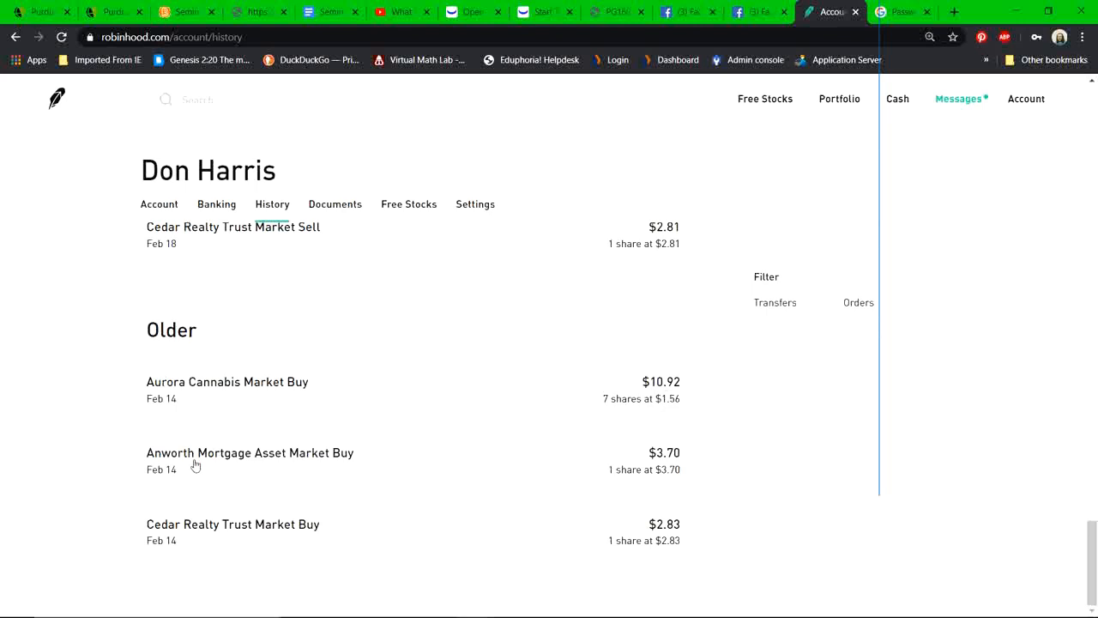
pyautogui.moveTo(188, 462)
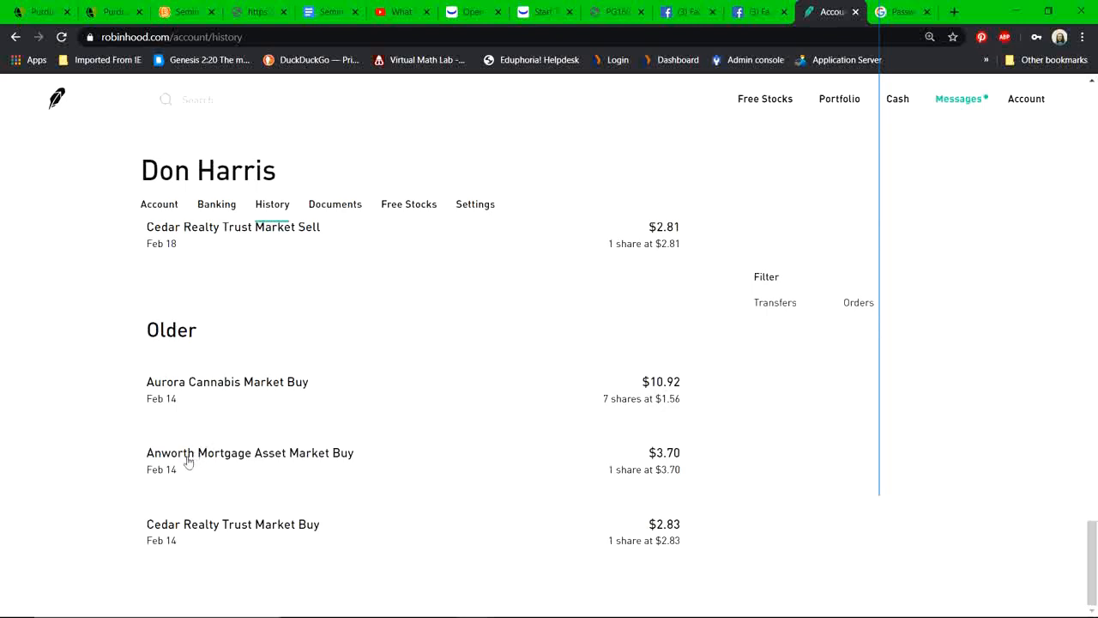
pyautogui.moveTo(194, 435)
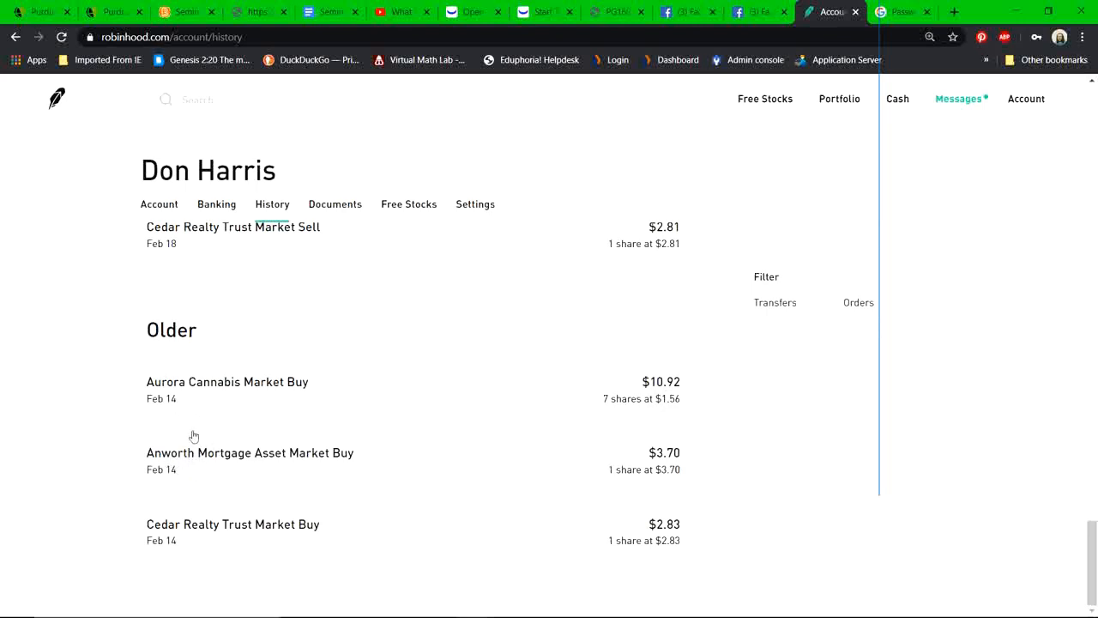
pyautogui.moveTo(182, 546)
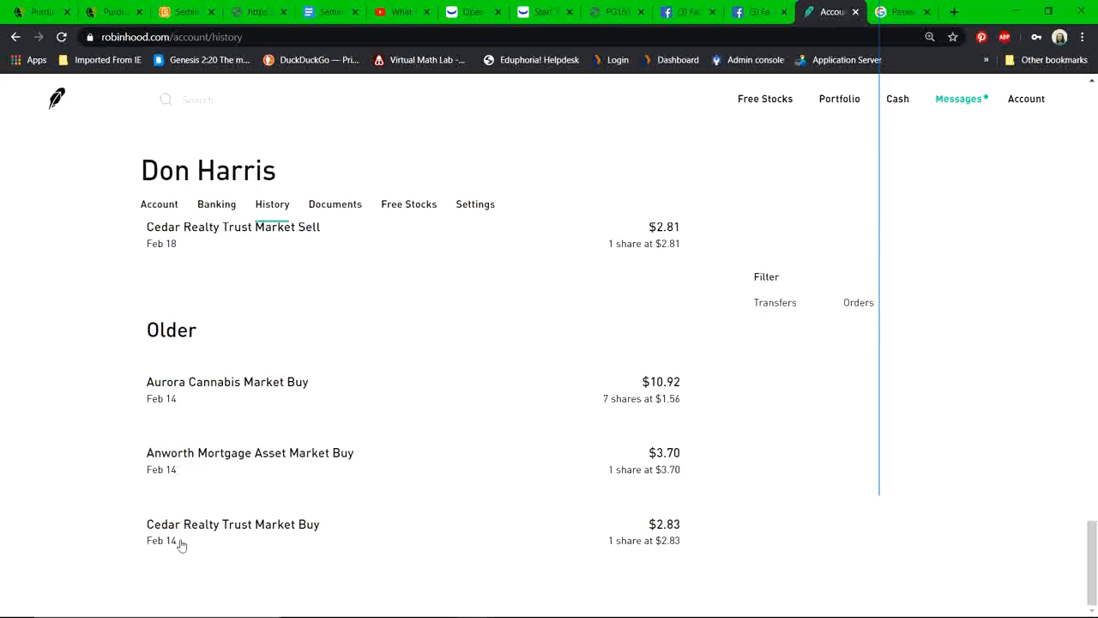
pyautogui.moveTo(264, 445)
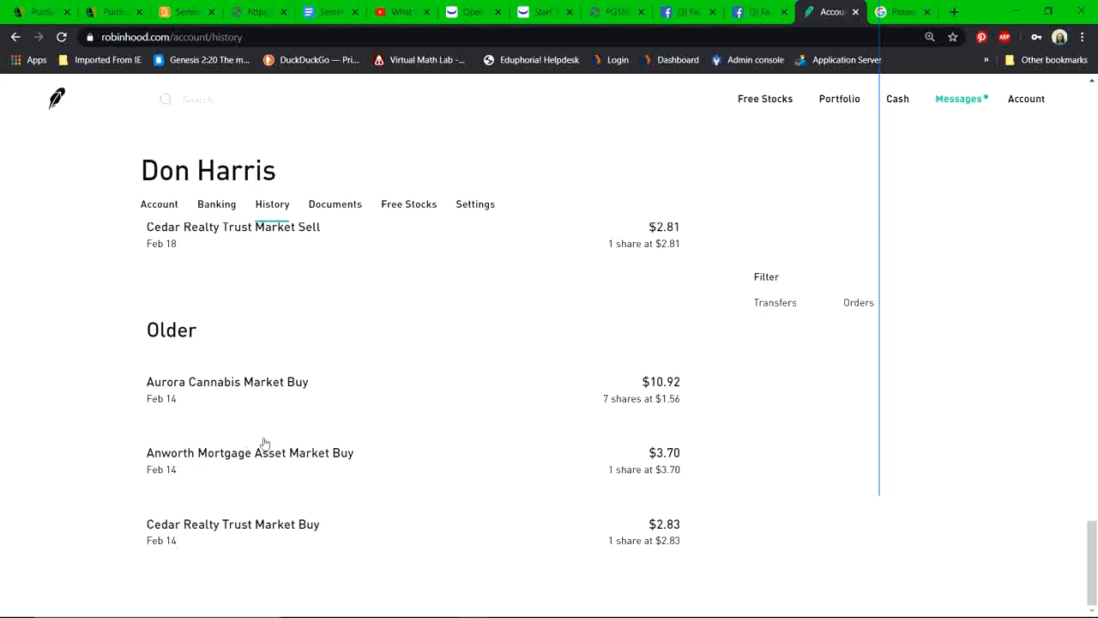
pyautogui.moveTo(230, 535)
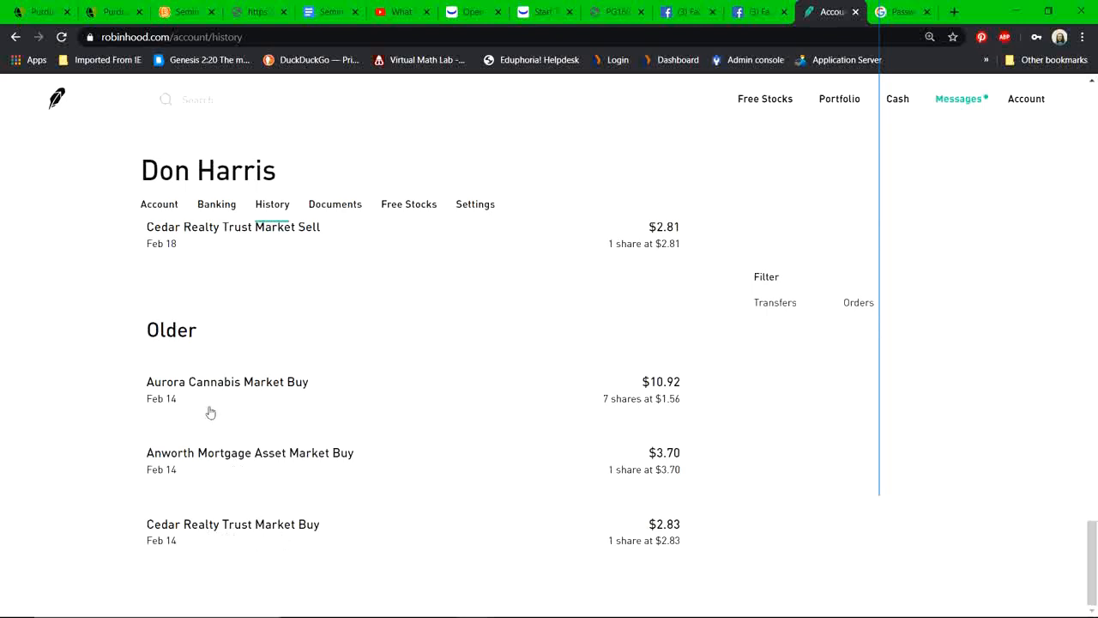
pyautogui.moveTo(504, 524)
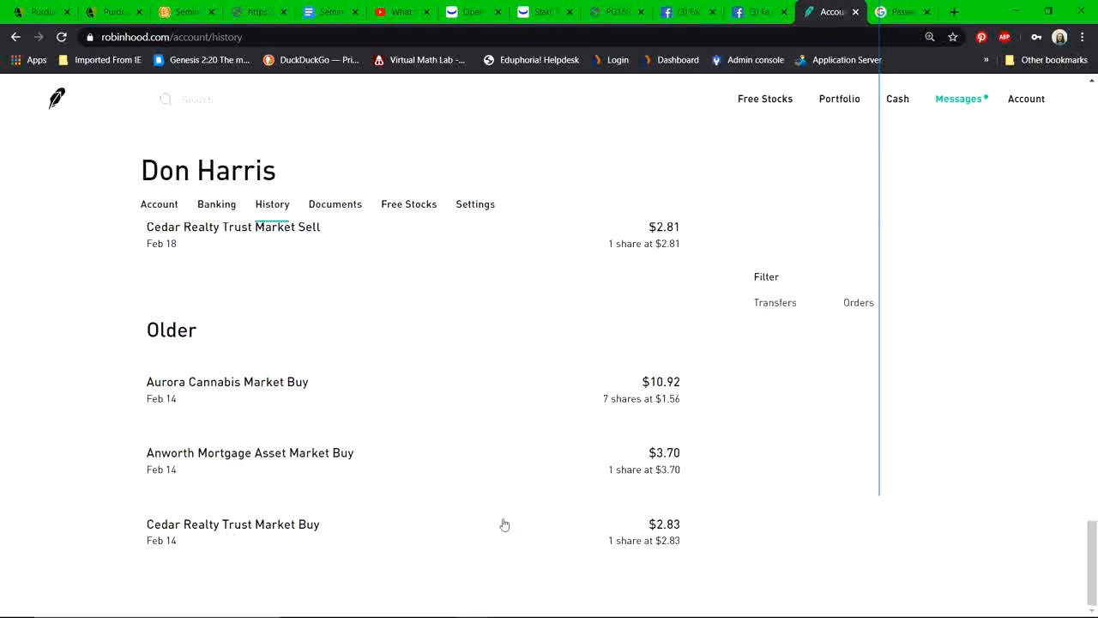
pyautogui.moveTo(595, 526)
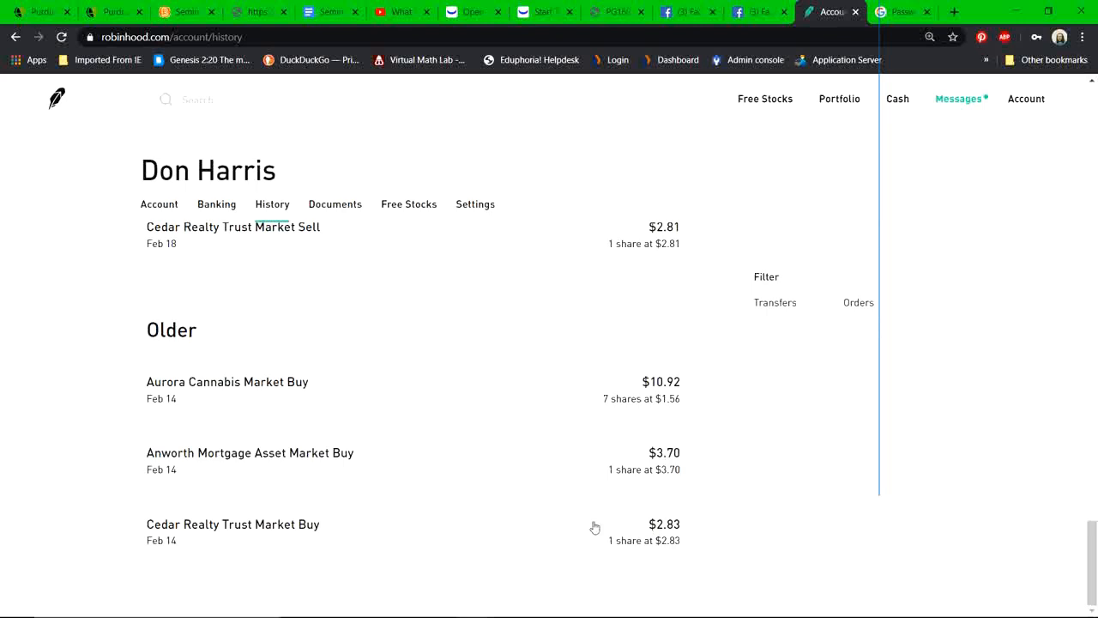
pyautogui.moveTo(604, 466)
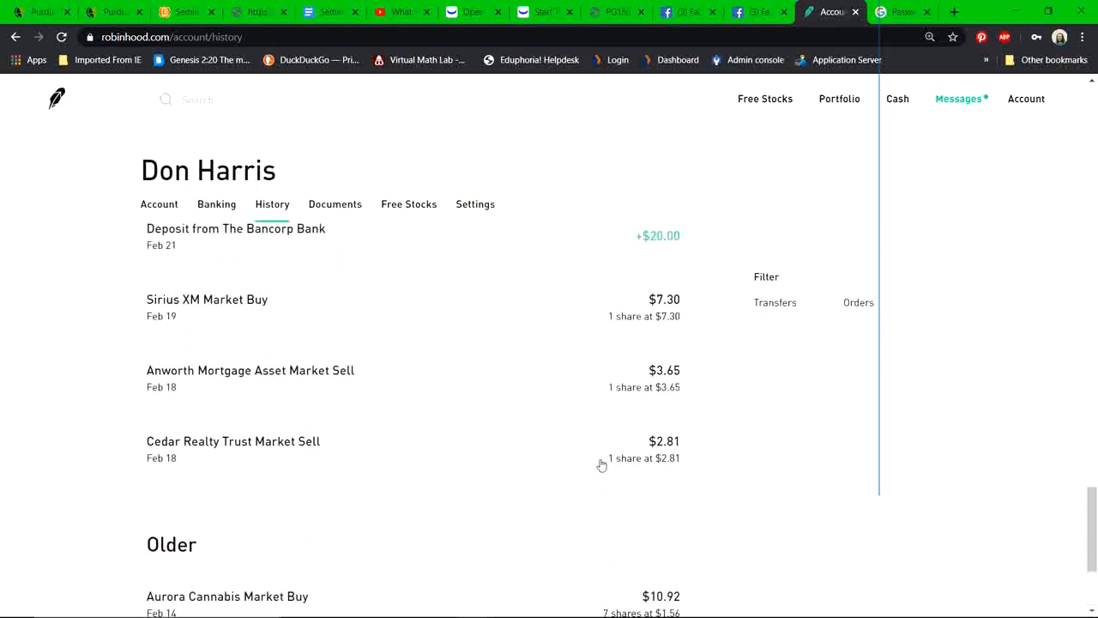
pyautogui.scroll(-3)
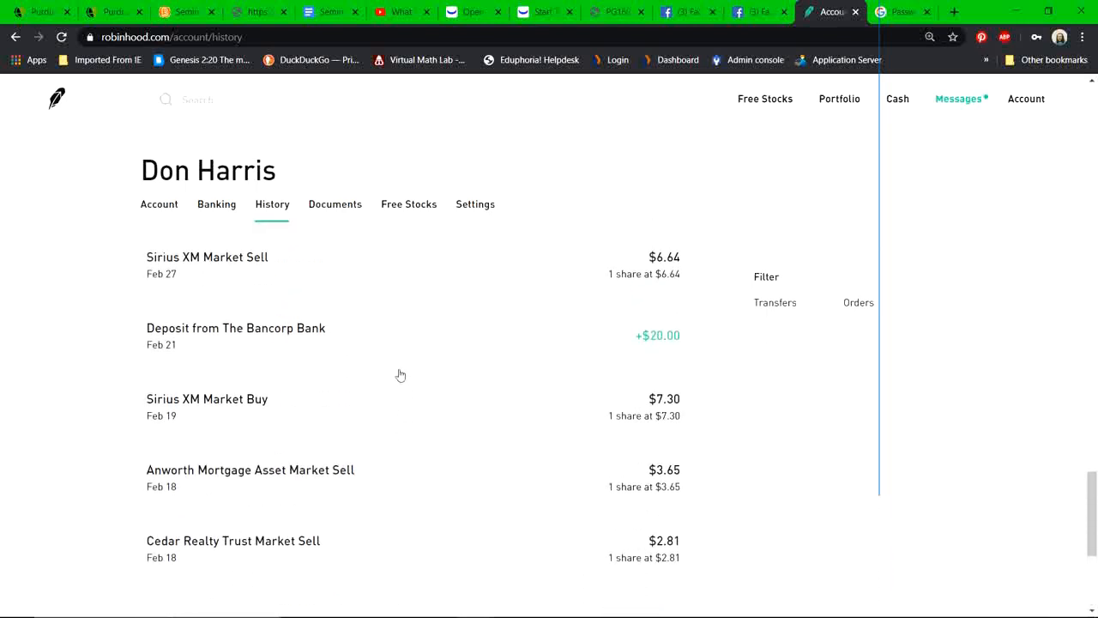
pyautogui.scroll(-3)
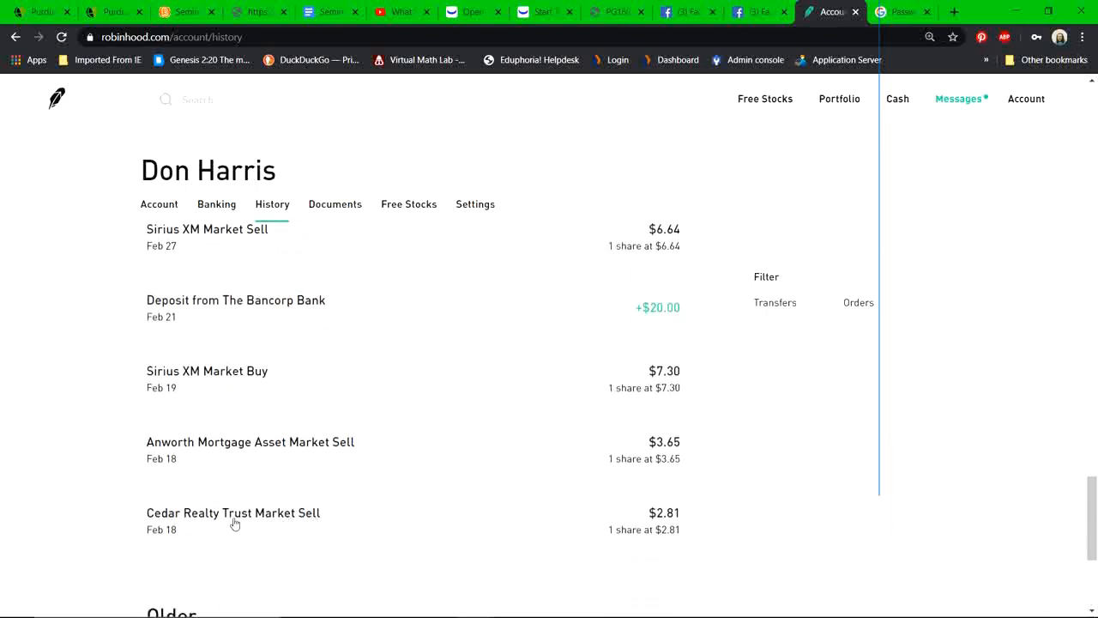
pyautogui.moveTo(341, 422)
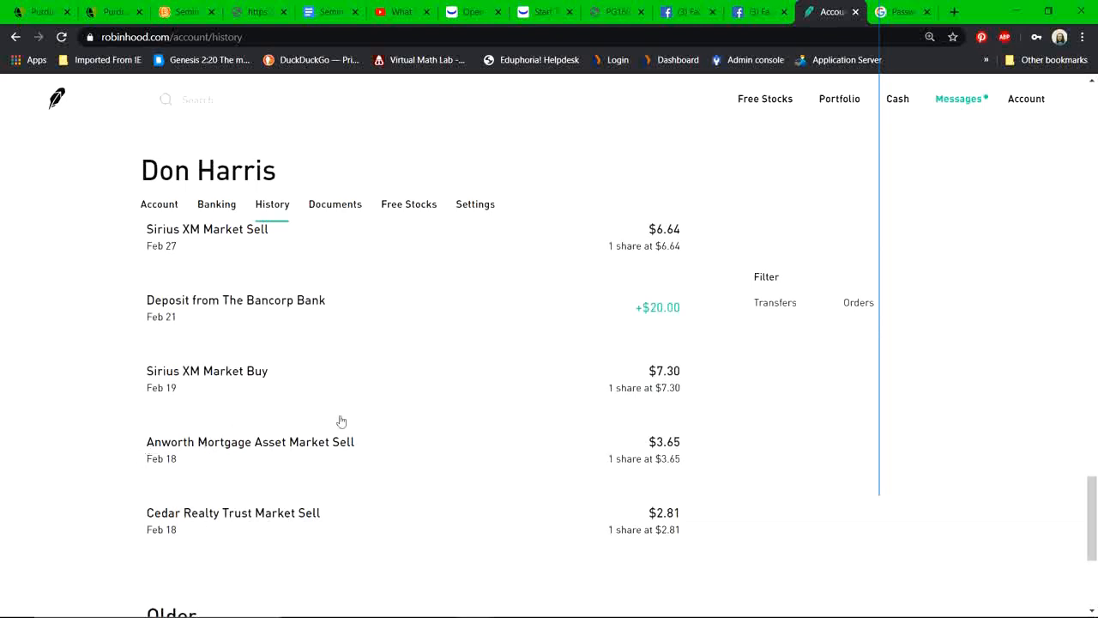
pyautogui.moveTo(247, 399)
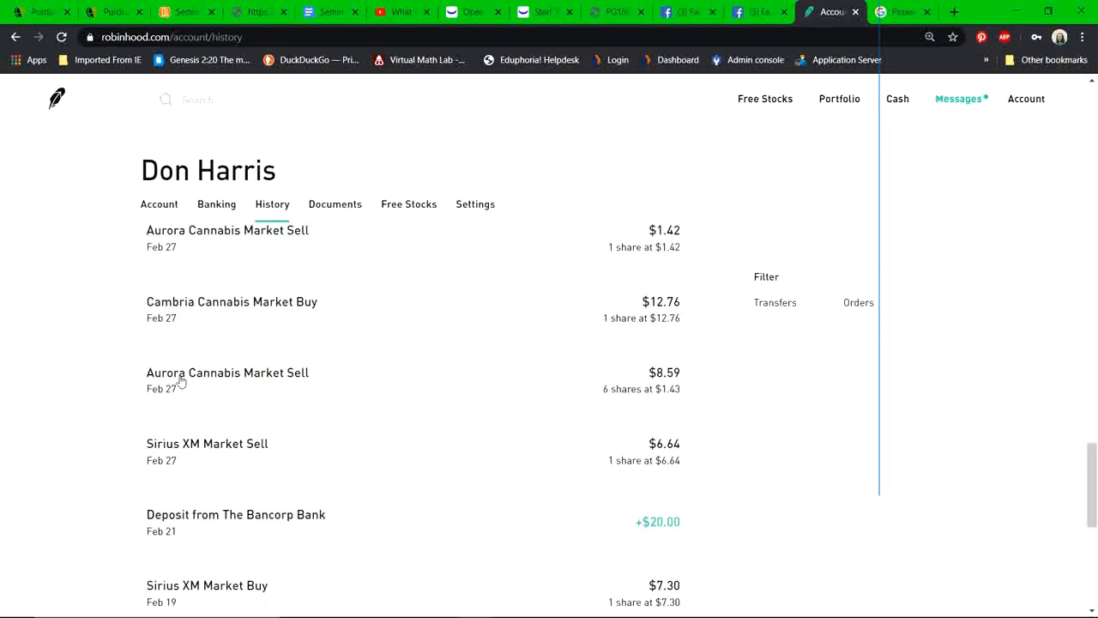
pyautogui.scroll(-3)
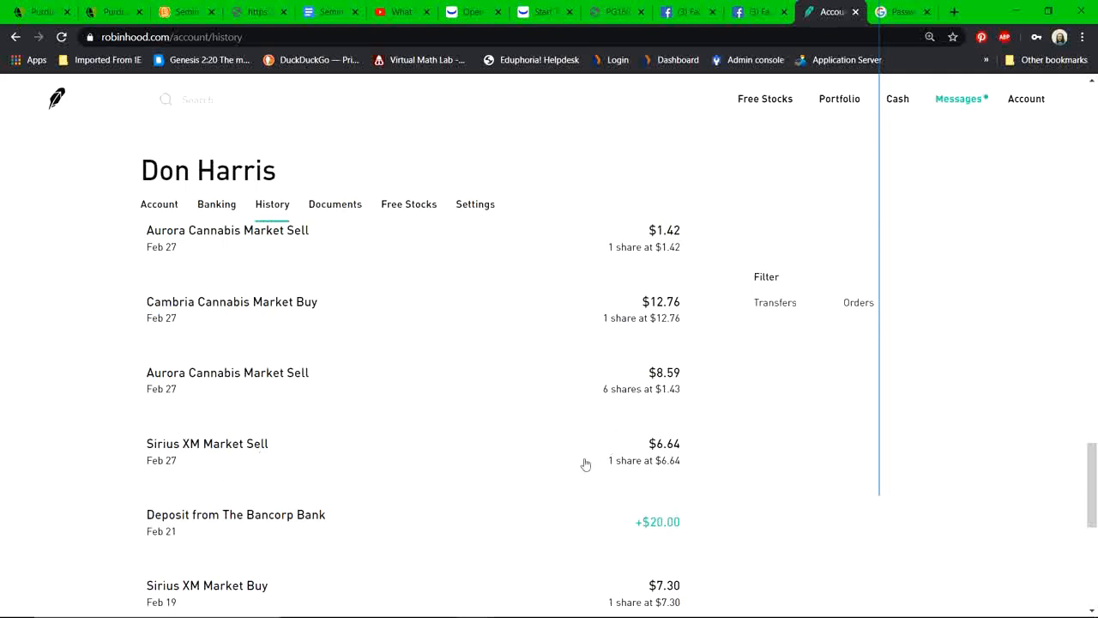
pyautogui.moveTo(472, 448)
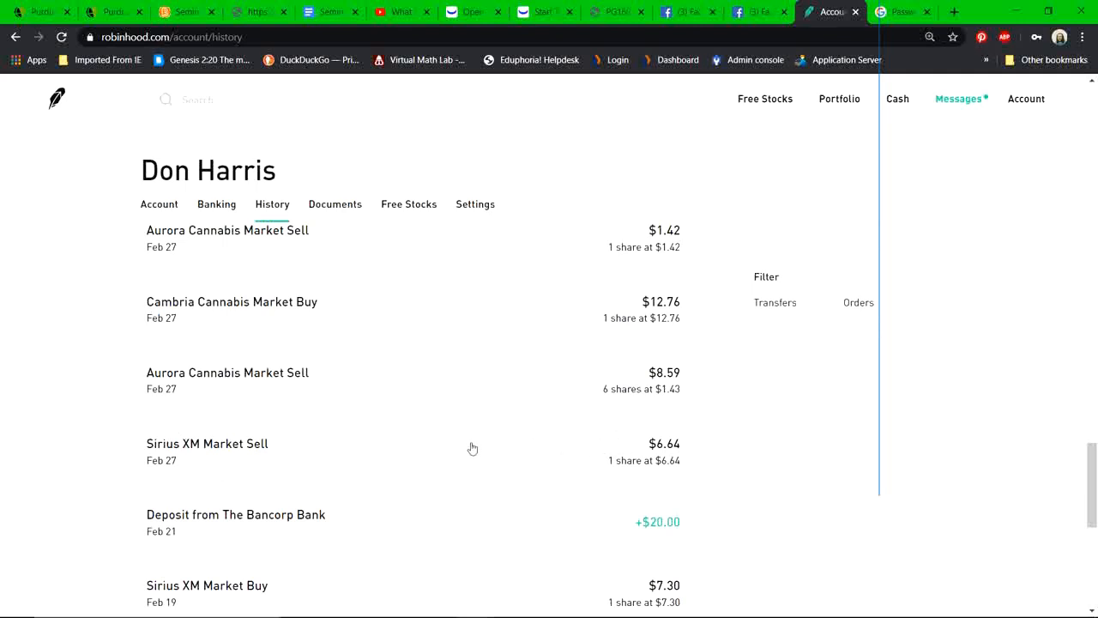
pyautogui.moveTo(295, 441)
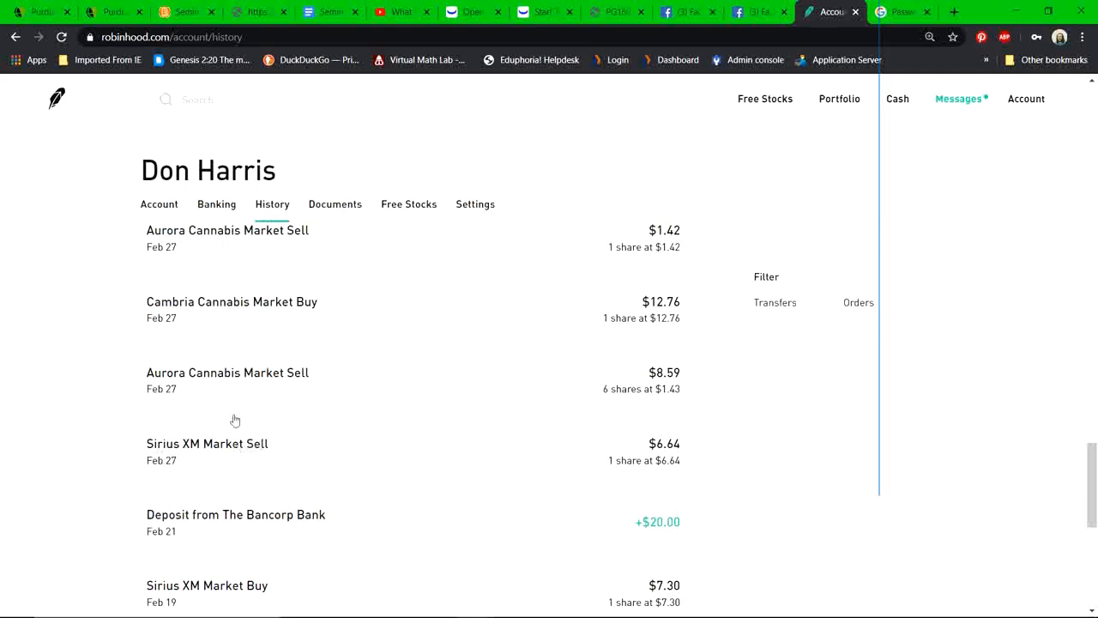
pyautogui.moveTo(259, 488)
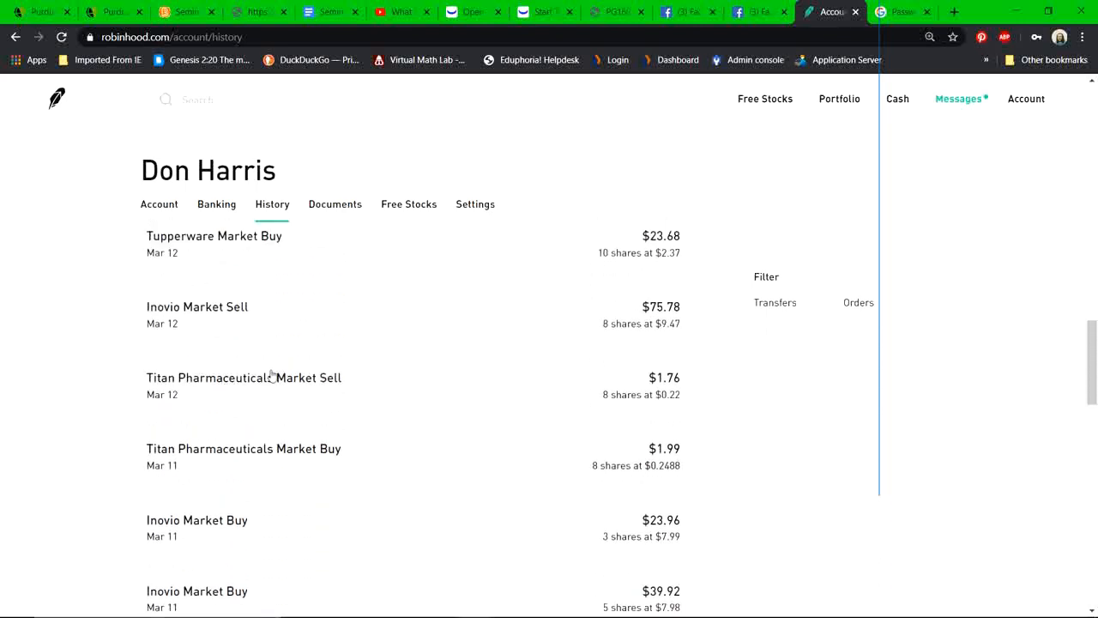
pyautogui.scroll(-3)
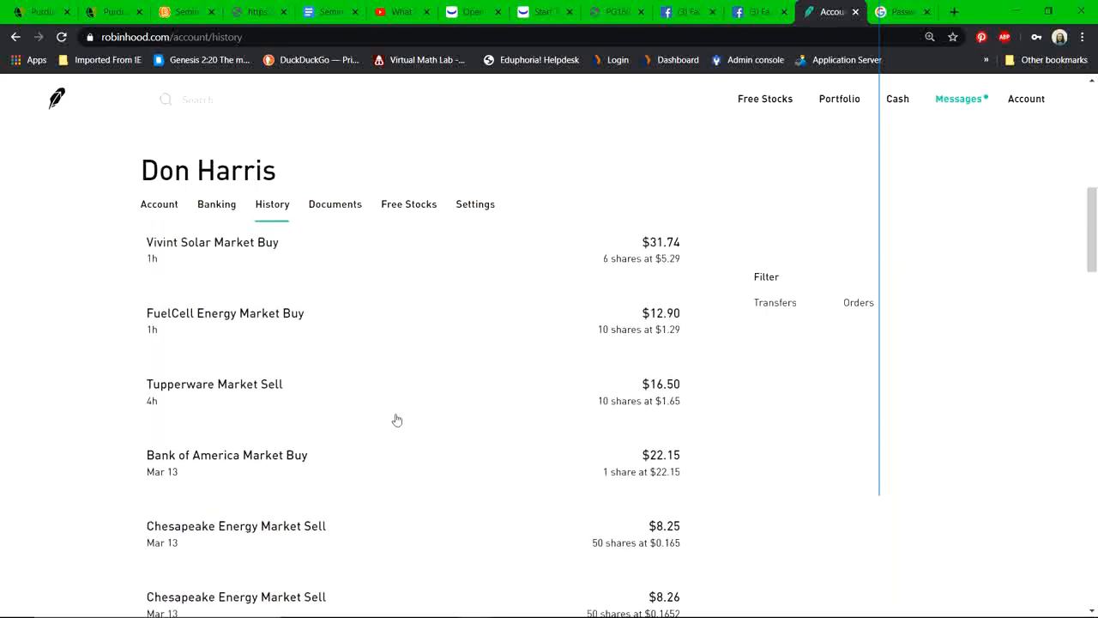
pyautogui.scroll(-3)
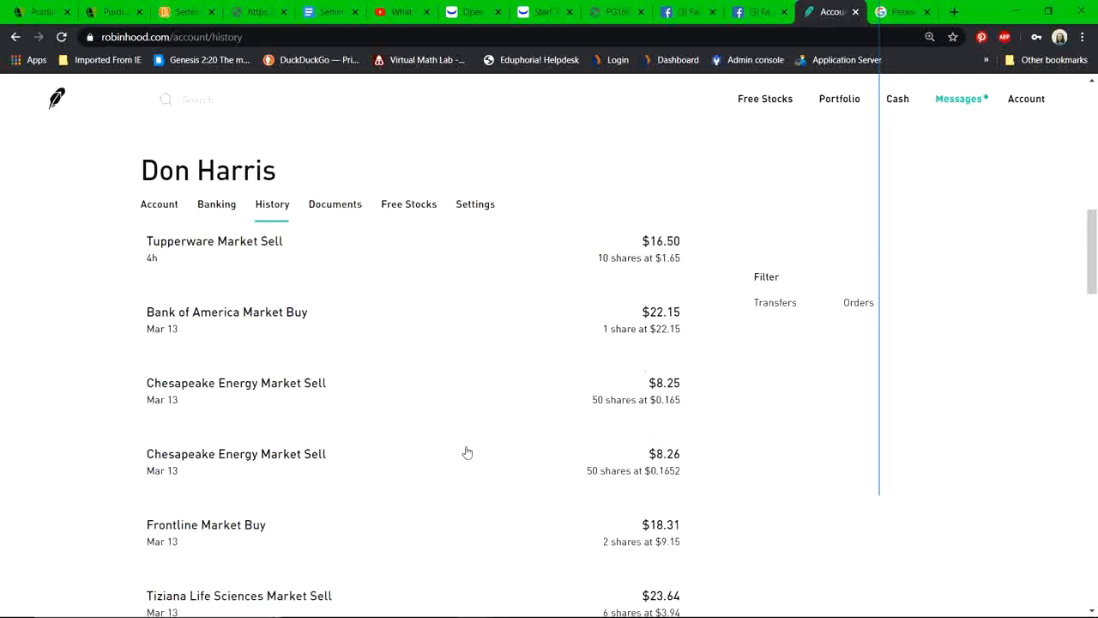
pyautogui.moveTo(329, 442)
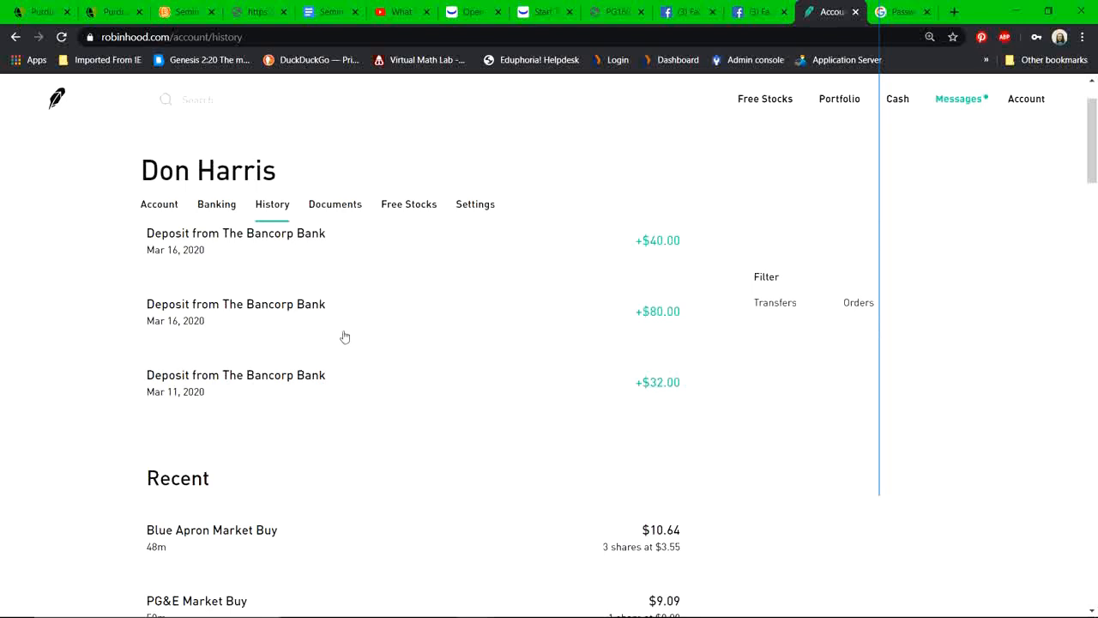
pyautogui.moveTo(350, 311)
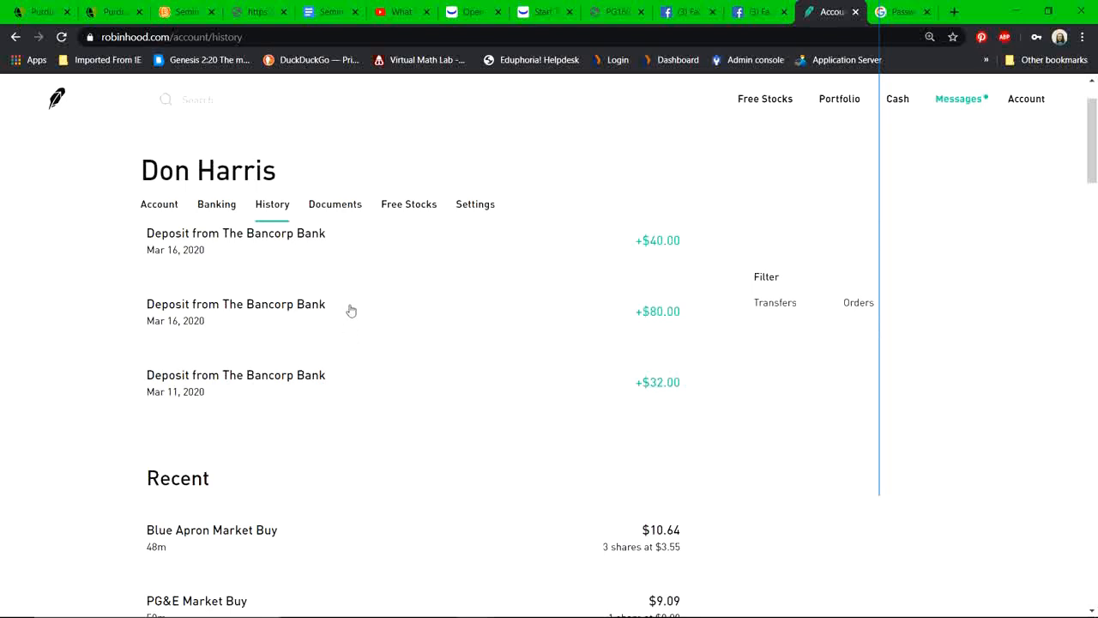
pyautogui.moveTo(351, 313)
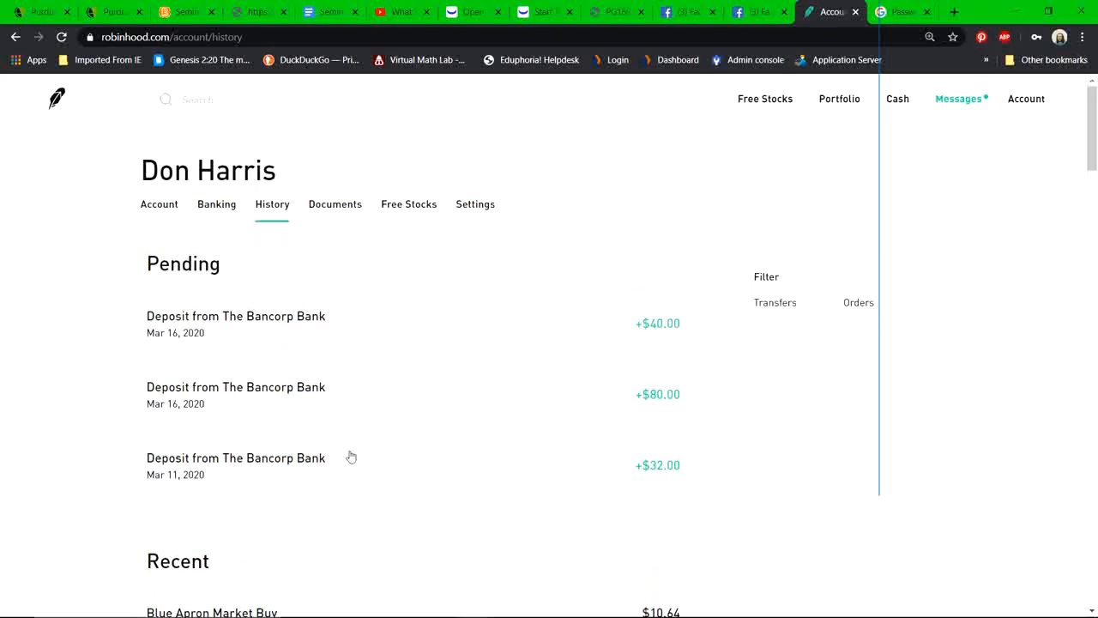
pyautogui.moveTo(359, 446)
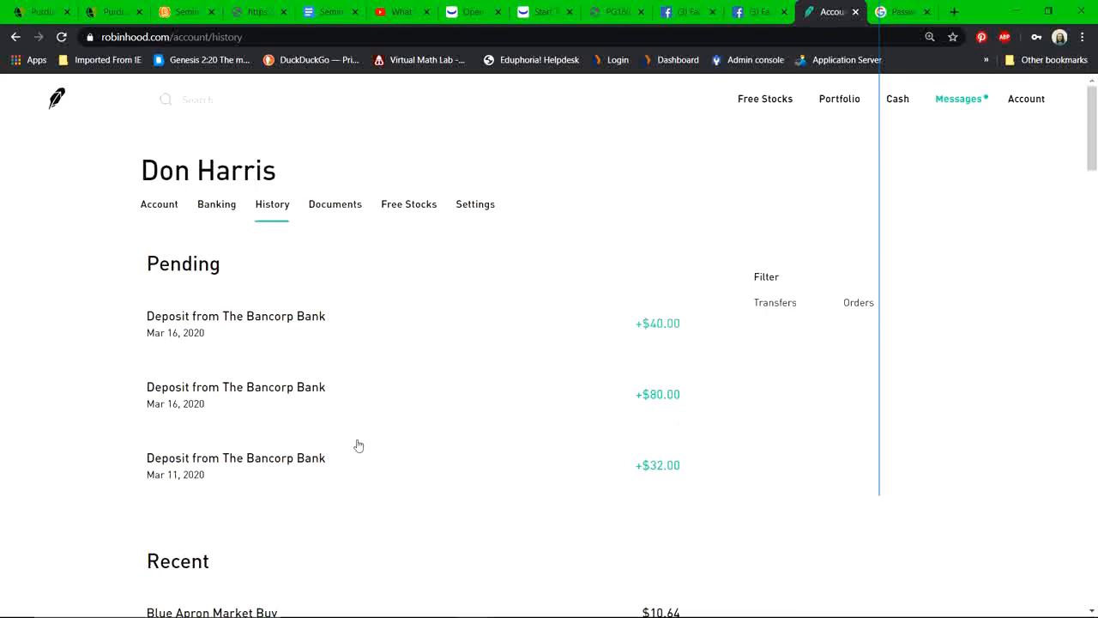
pyautogui.moveTo(364, 449)
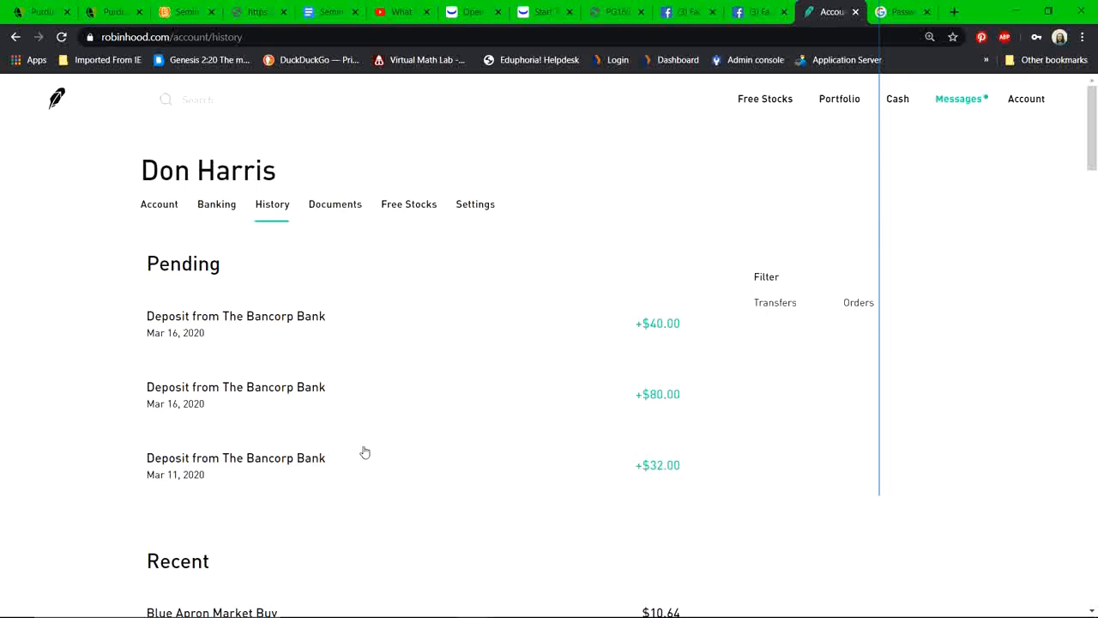
pyautogui.moveTo(190, 261)
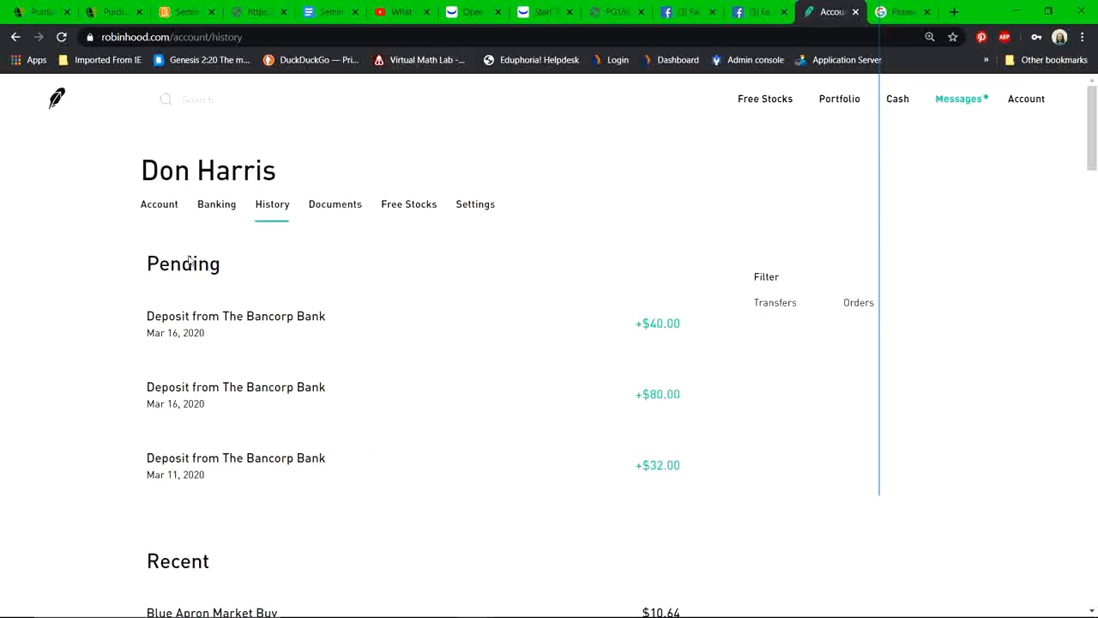
# Step: Return to the Account overview showing DHT Holdings at $17.94, buying power $31.72 and the ring chart
pyautogui.click(158, 205)
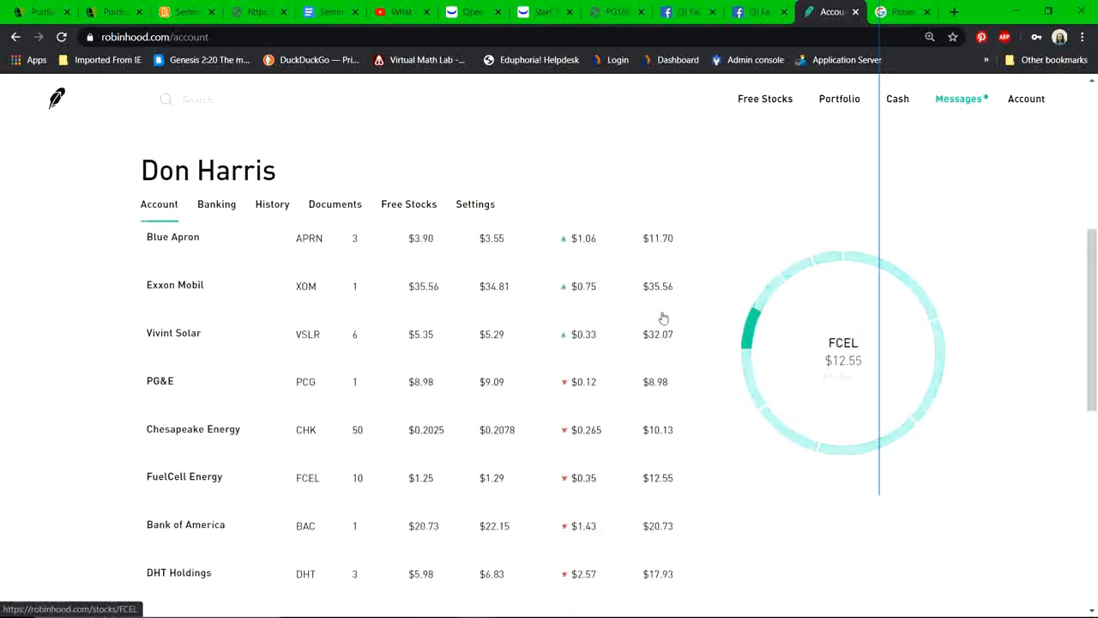
pyautogui.scroll(-3)
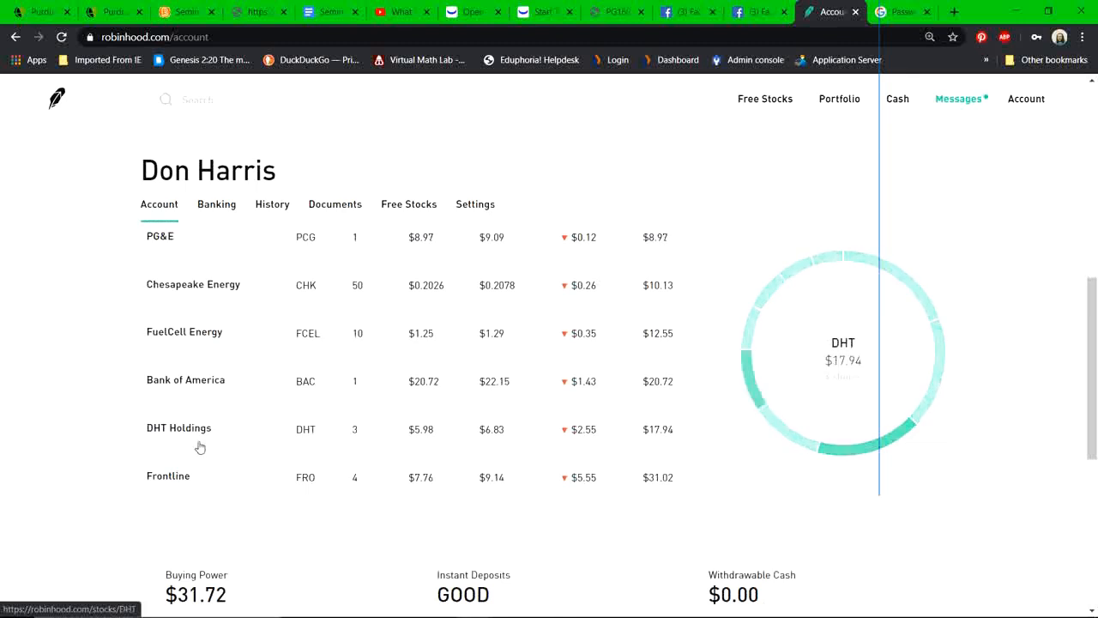